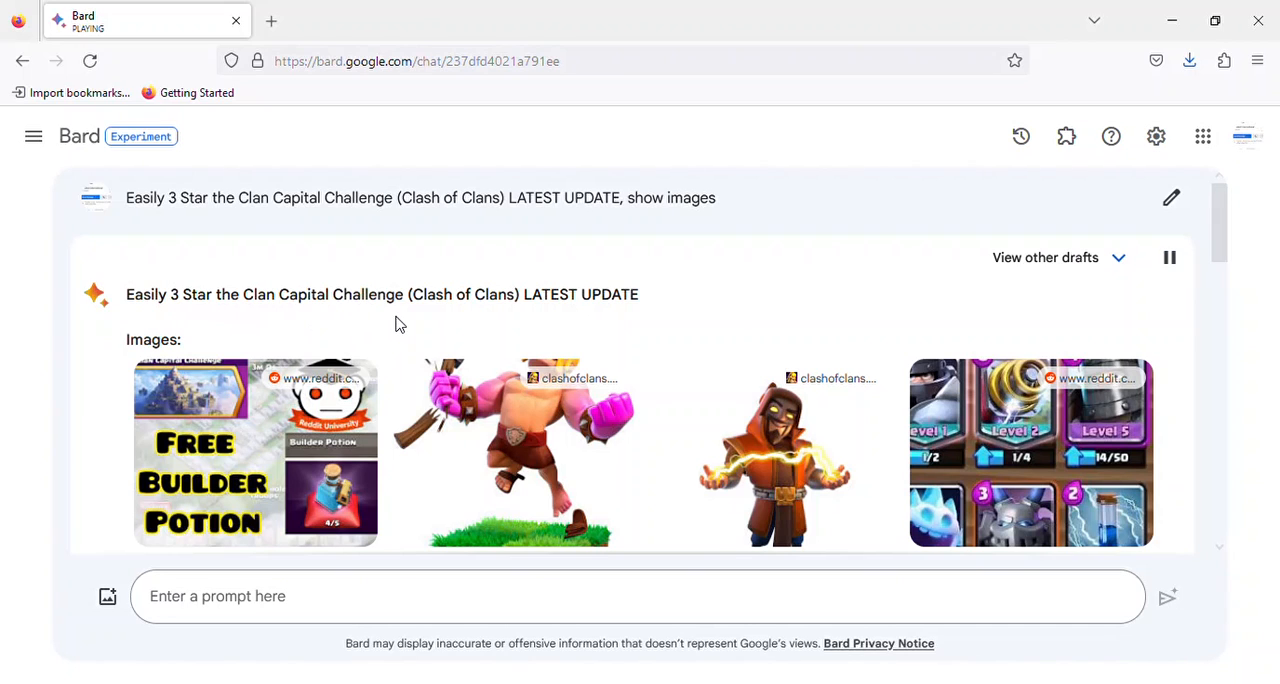
pyautogui.moveTo(628, 316)
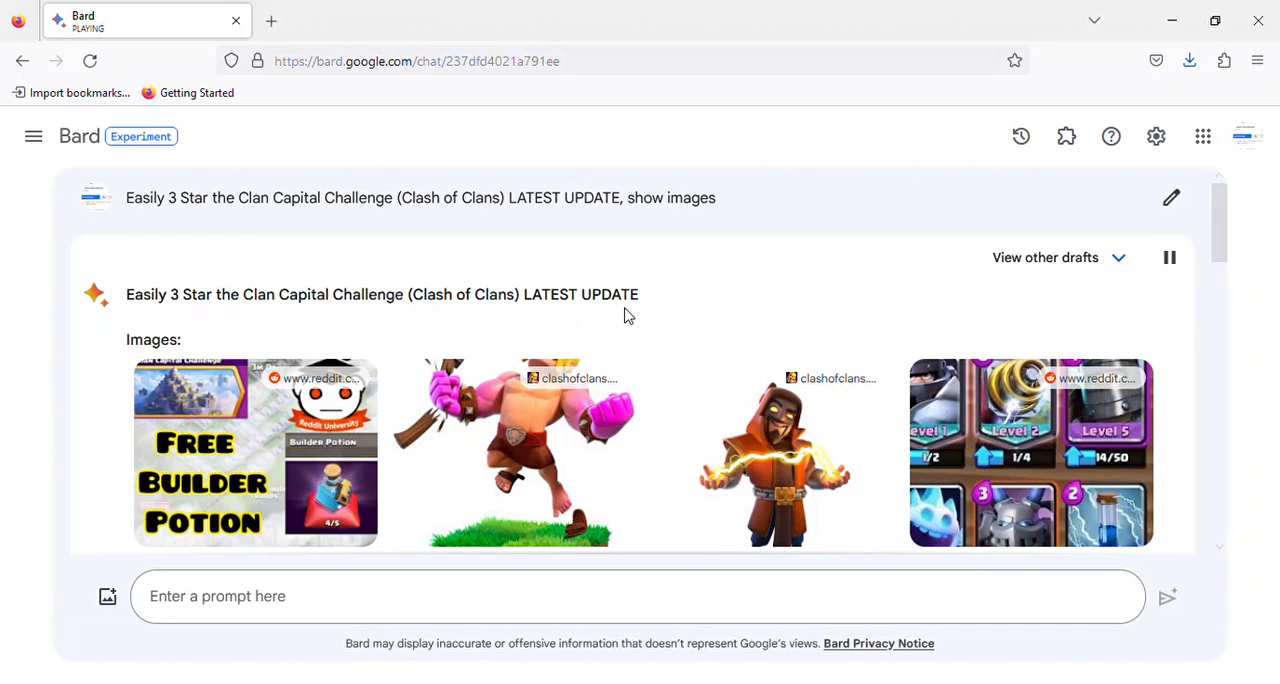
pyautogui.scroll(-3)
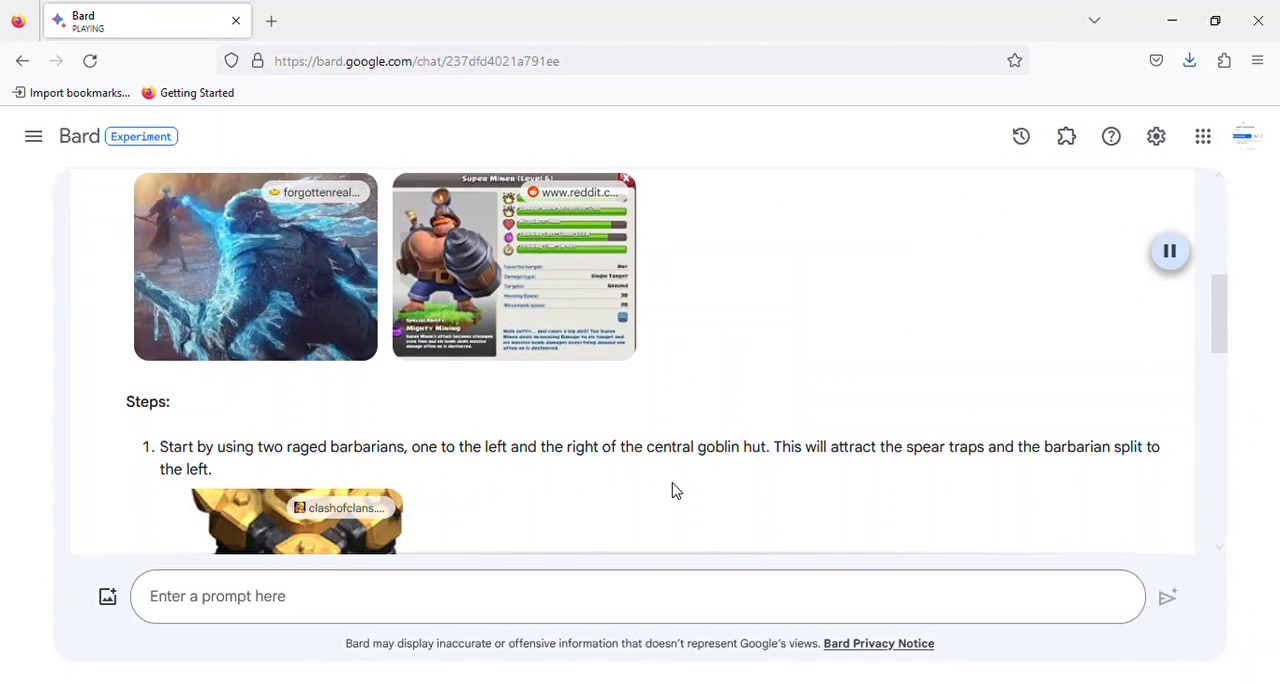
pyautogui.moveTo(858, 476)
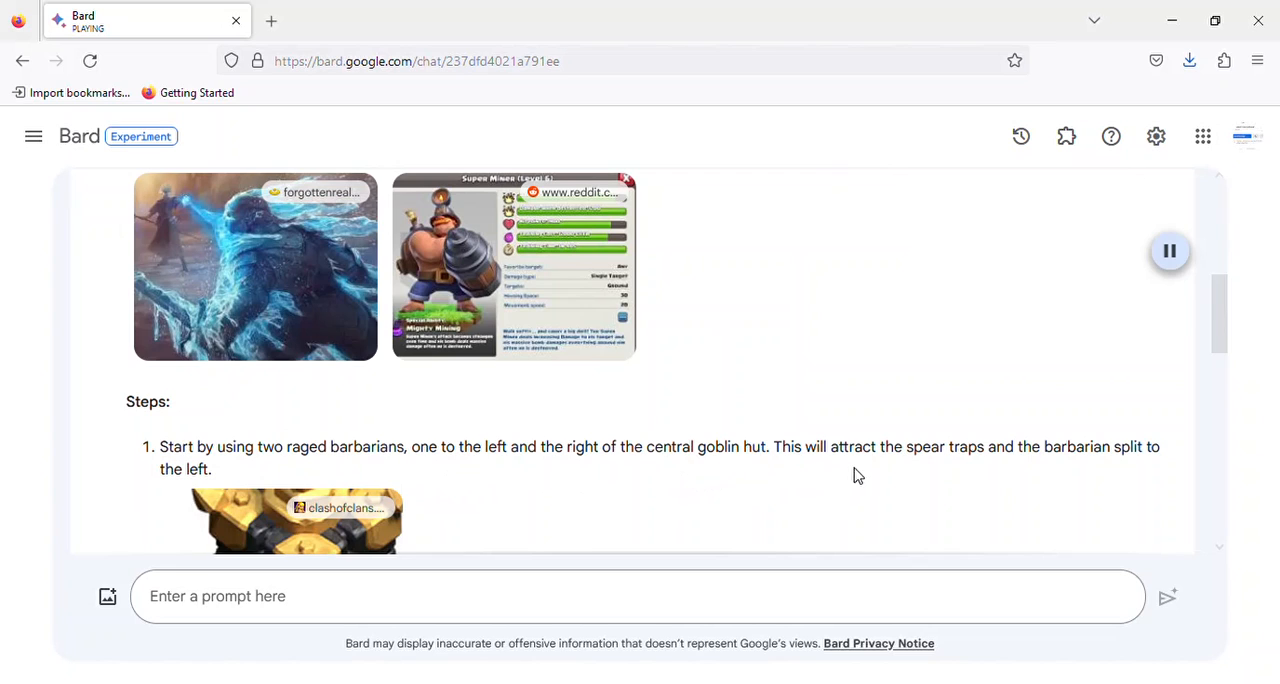
pyautogui.moveTo(967, 466)
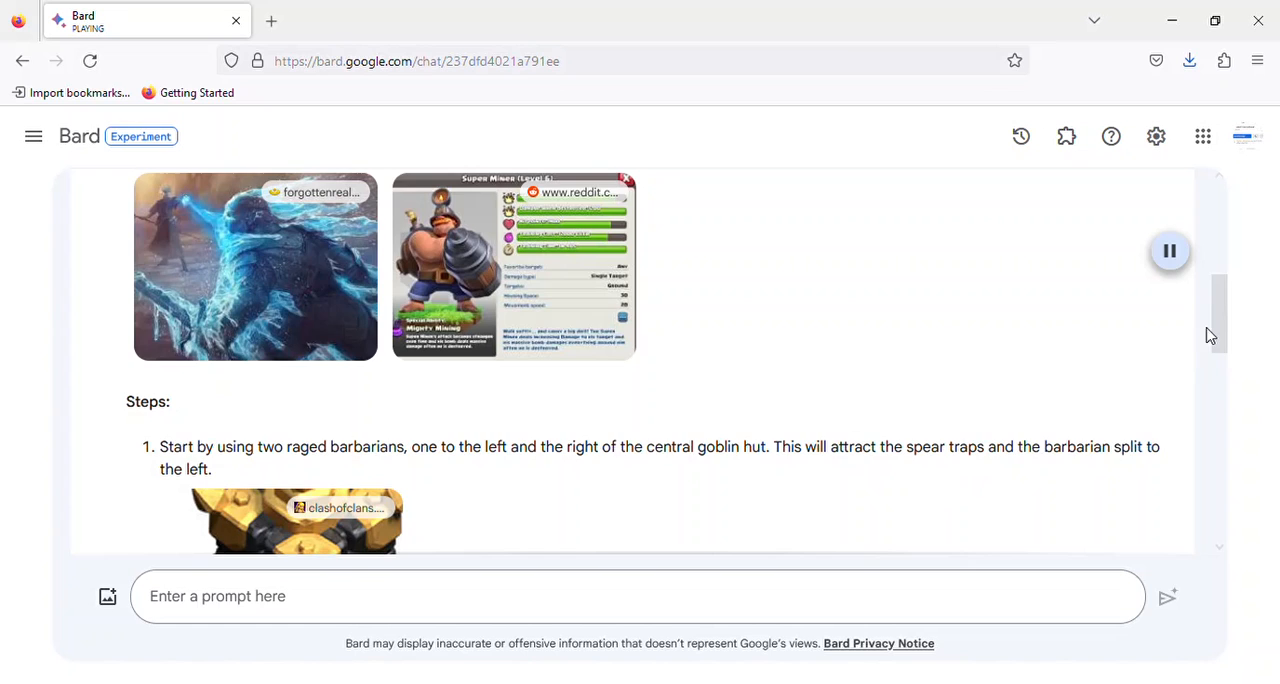
pyautogui.scroll(-3)
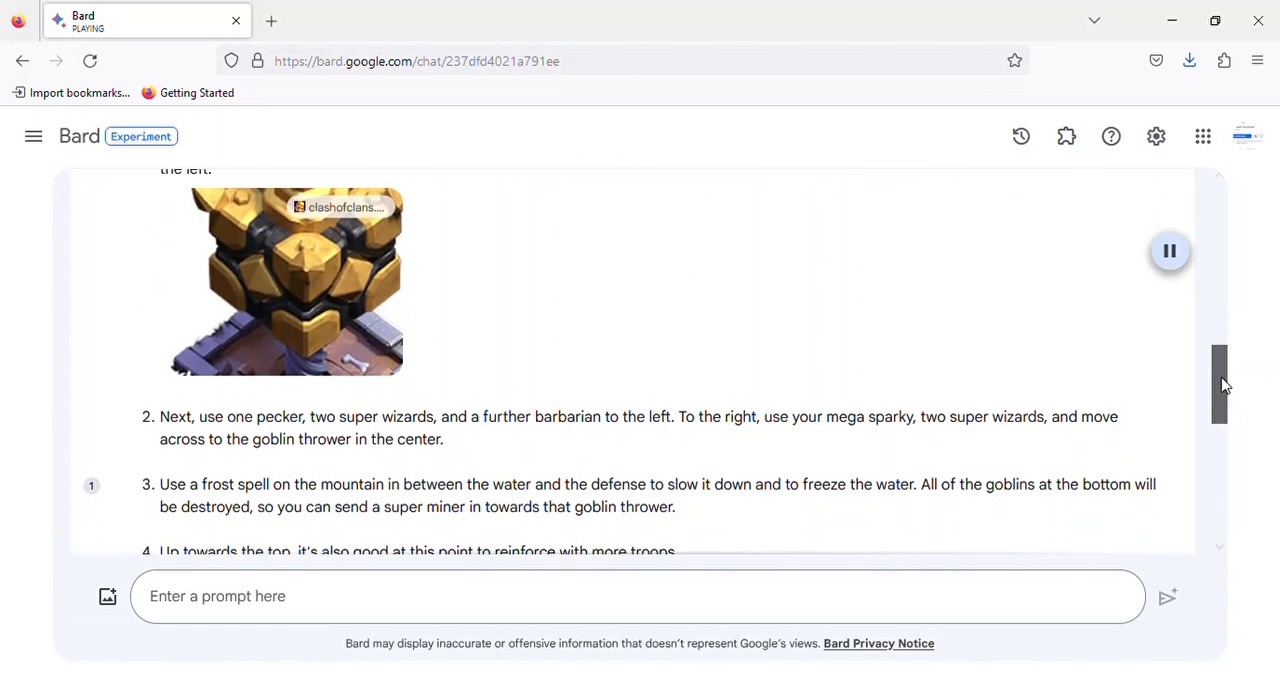
pyautogui.scroll(-3)
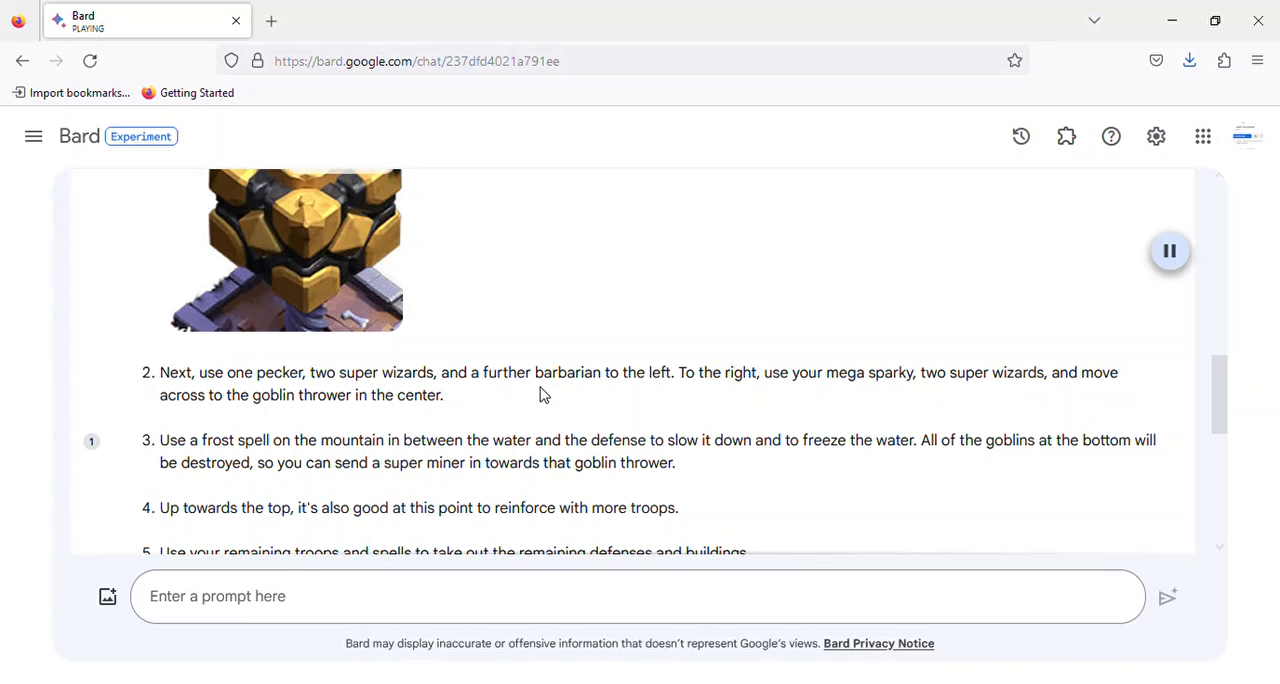
pyautogui.moveTo(681, 399)
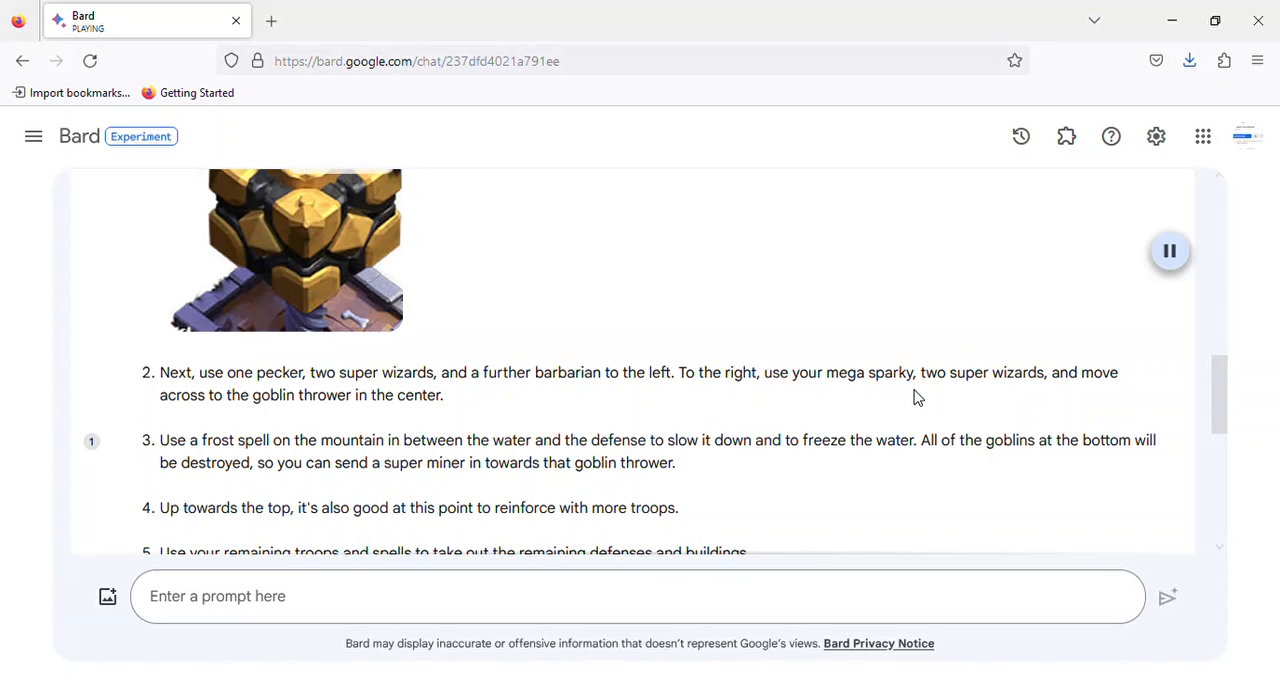
pyautogui.moveTo(1069, 385)
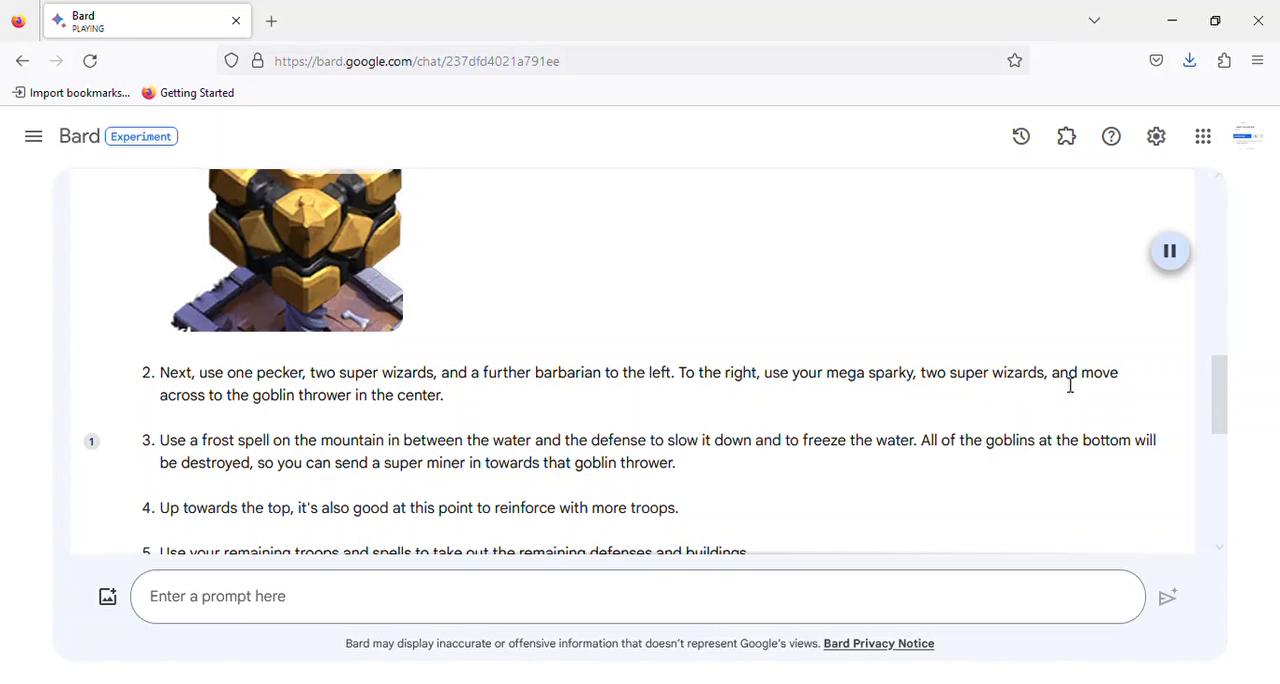
pyautogui.moveTo(422, 405)
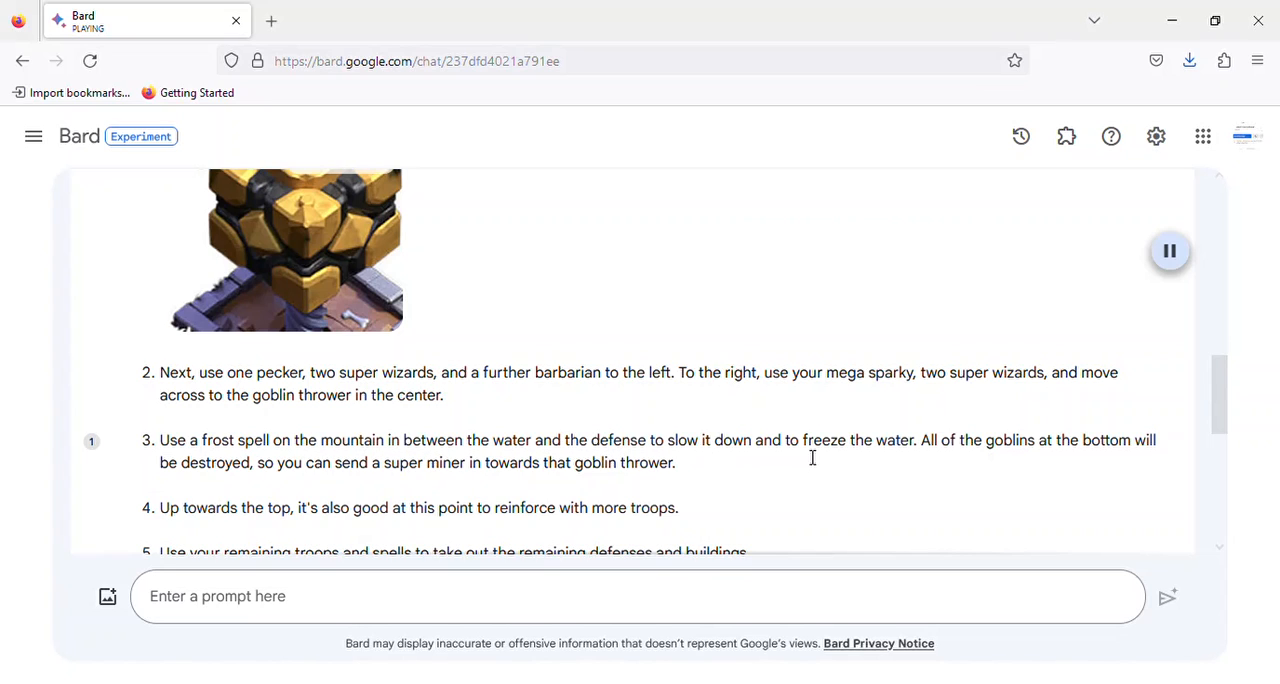
pyautogui.moveTo(958, 432)
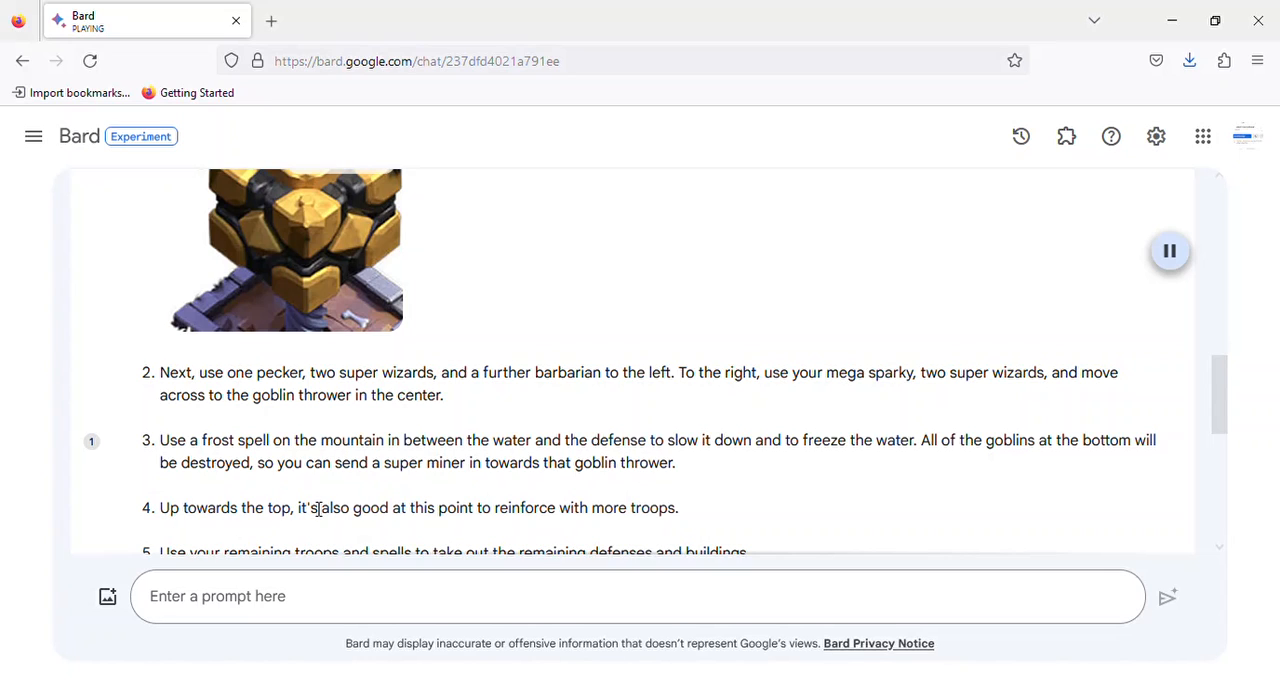
pyautogui.moveTo(448, 490)
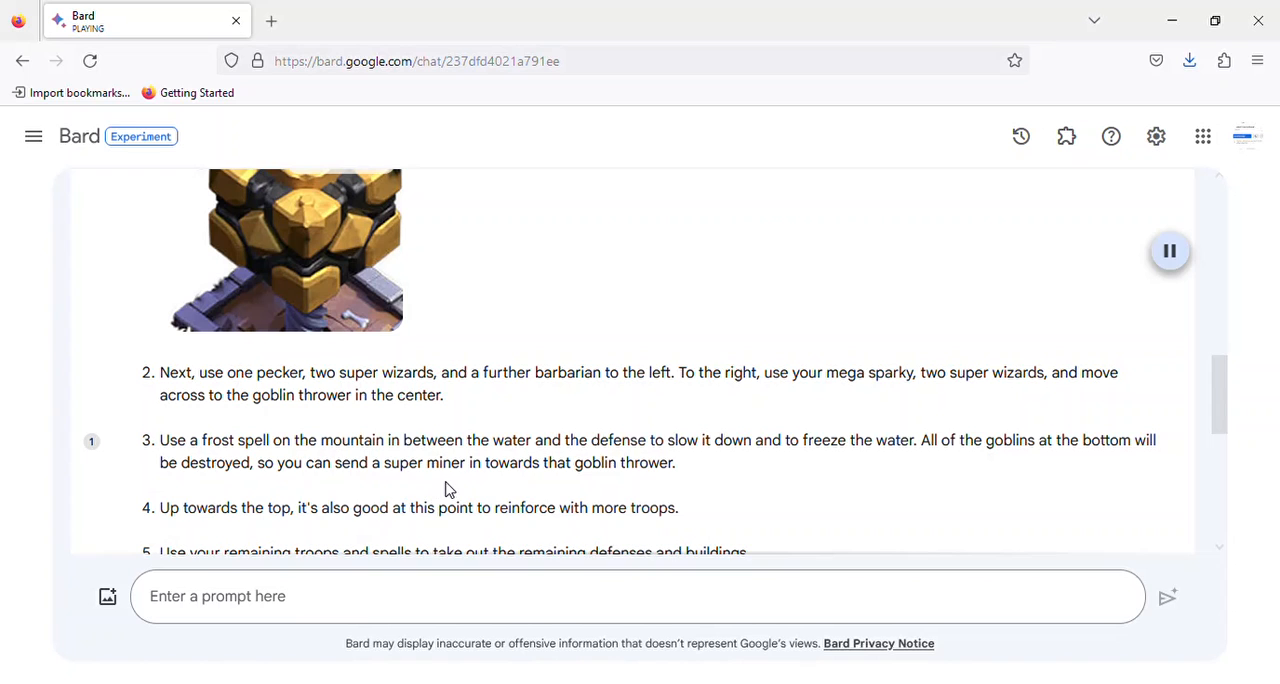
pyautogui.moveTo(448, 490)
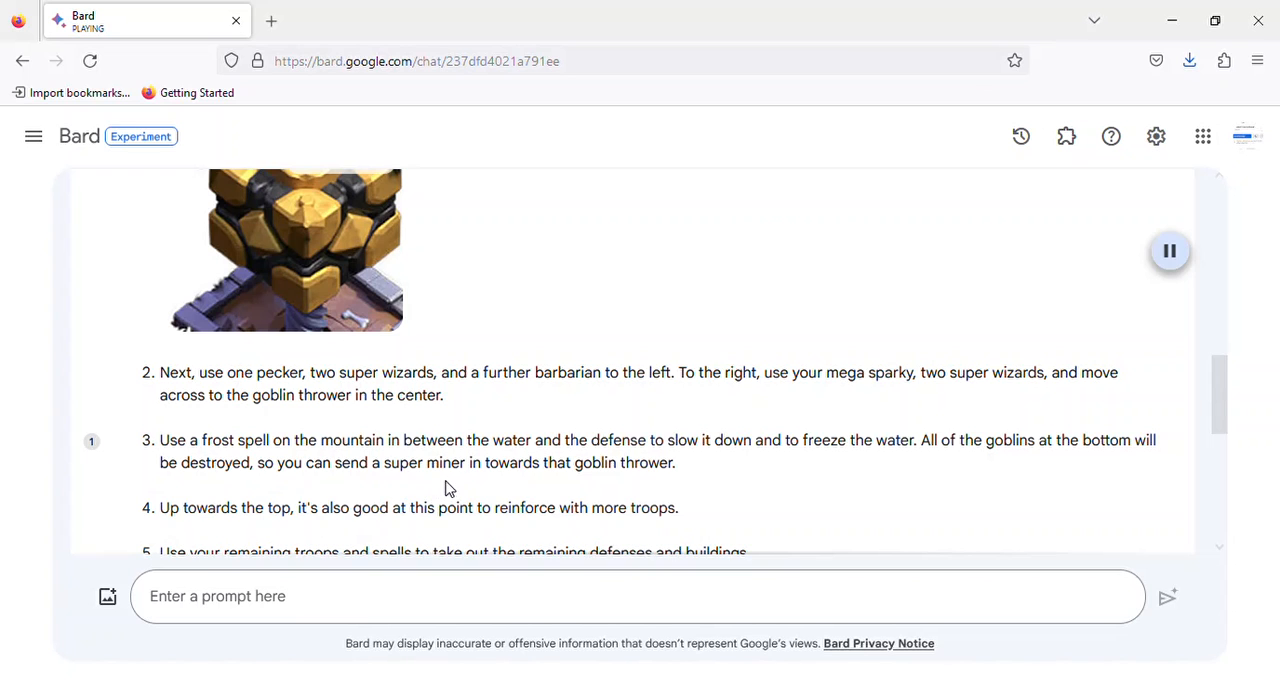
pyautogui.moveTo(778, 327)
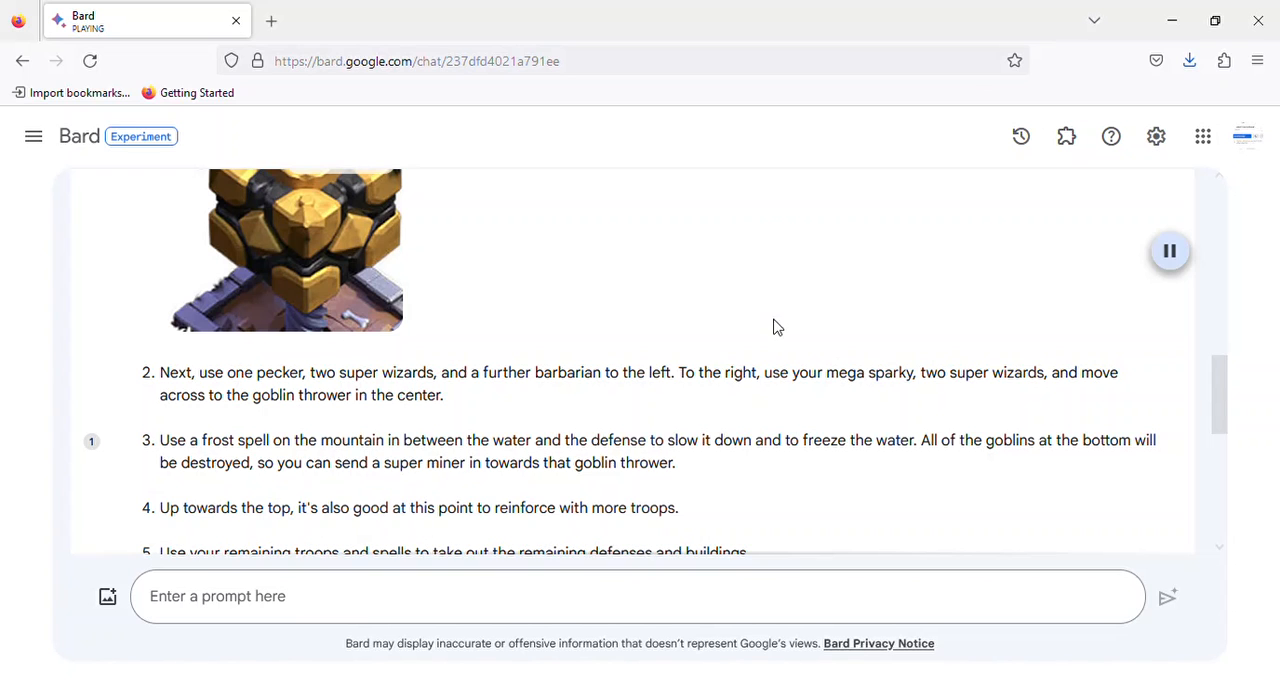
pyautogui.scroll(-3)
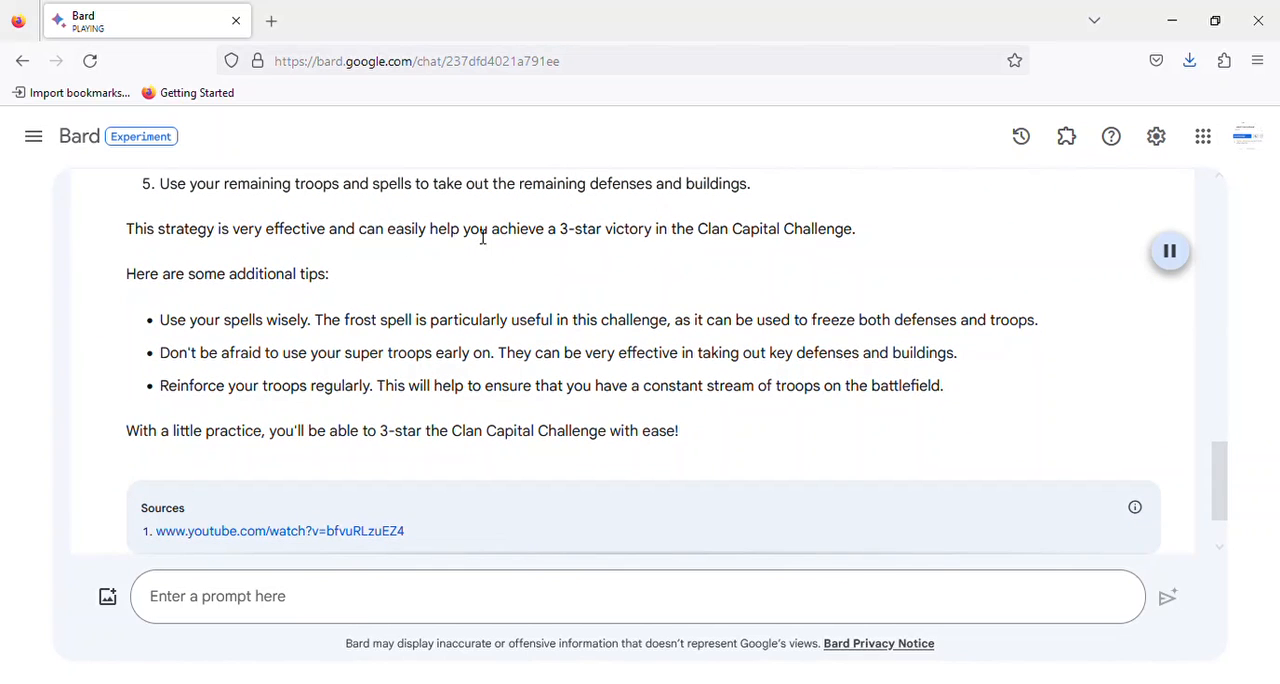
pyautogui.moveTo(563, 258)
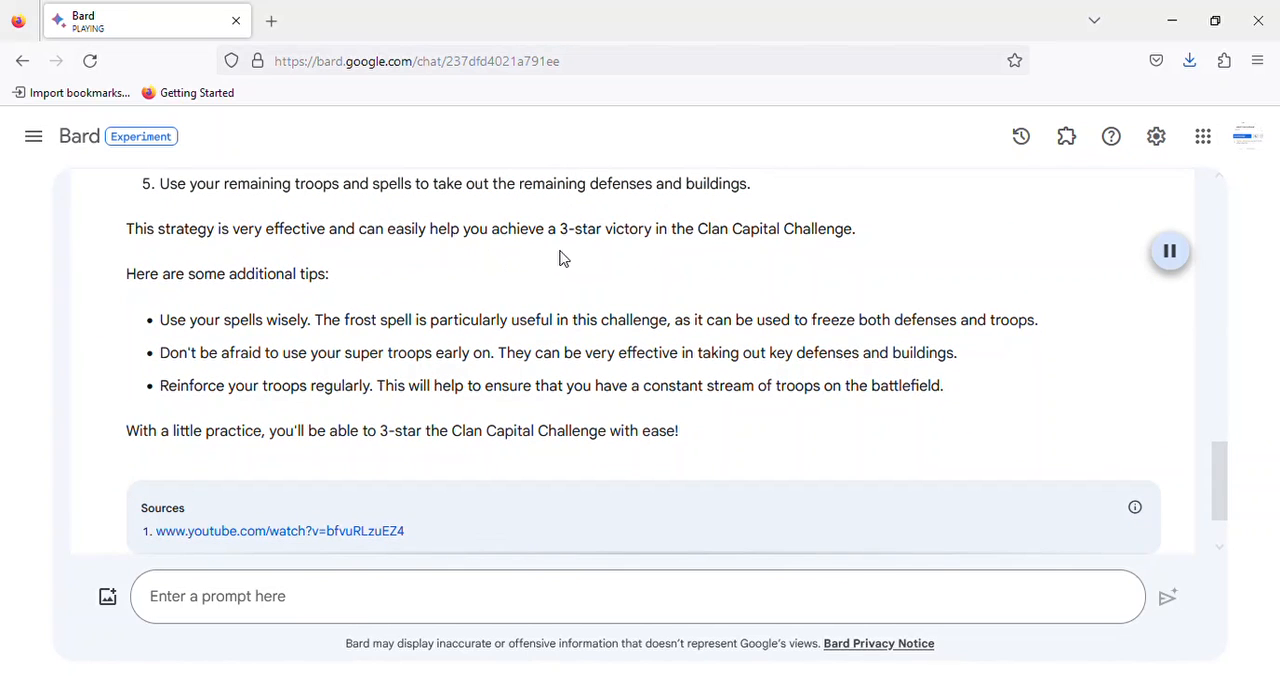
pyautogui.moveTo(833, 248)
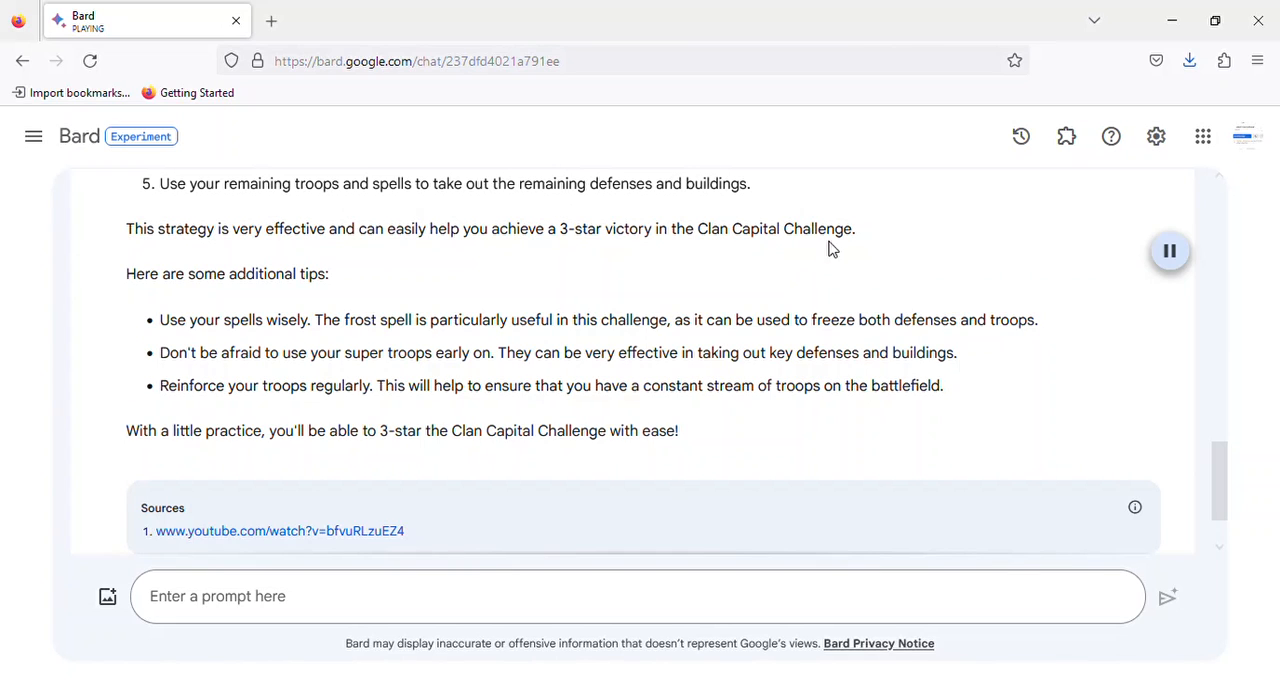
pyautogui.moveTo(165, 296)
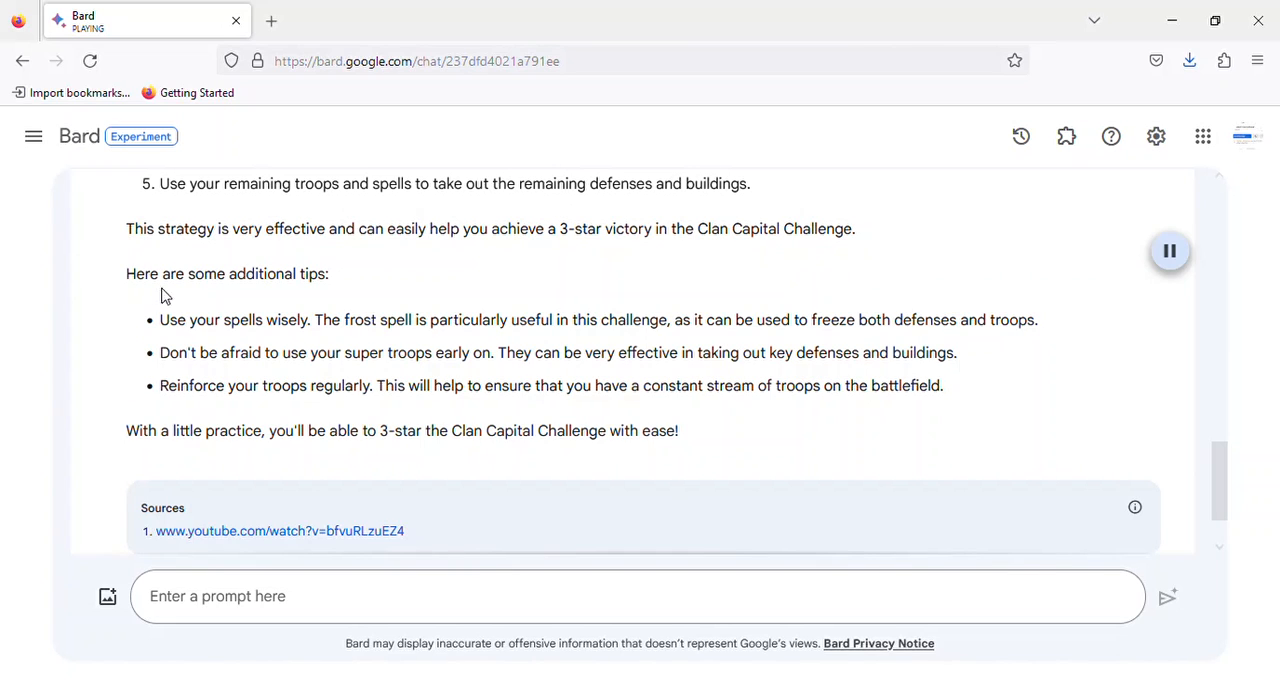
pyautogui.moveTo(233, 338)
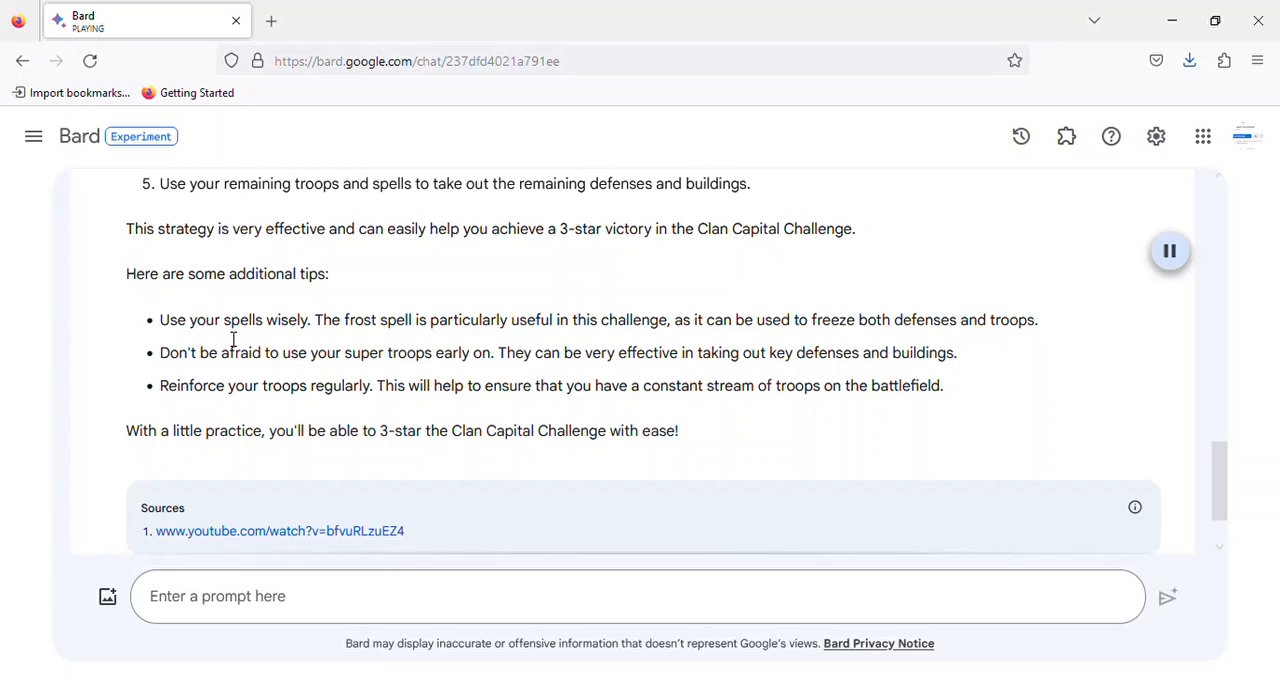
pyautogui.moveTo(458, 345)
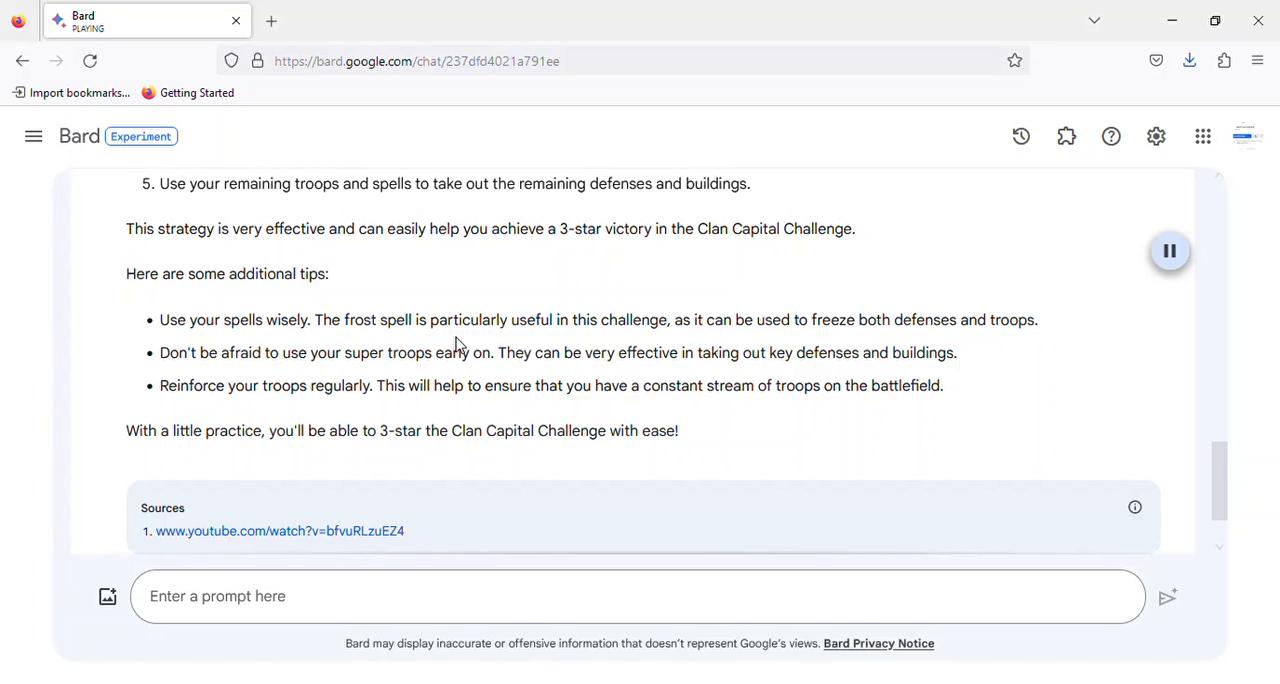
pyautogui.moveTo(748, 343)
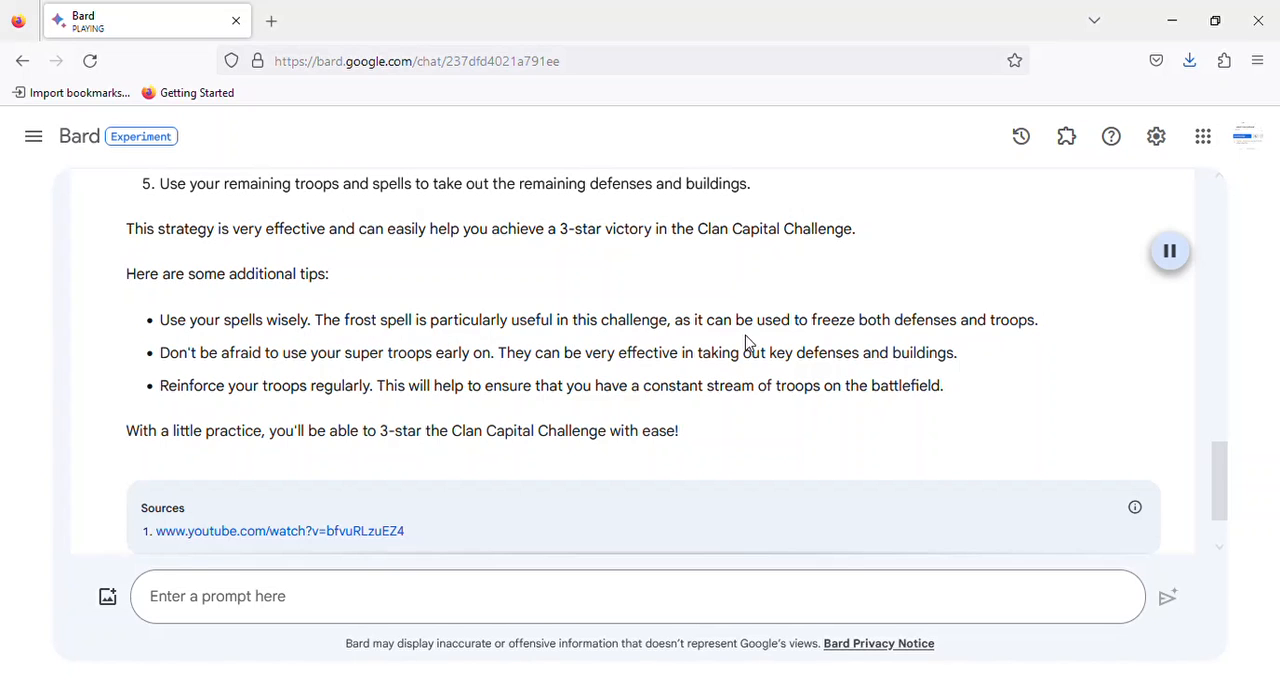
pyautogui.moveTo(1007, 341)
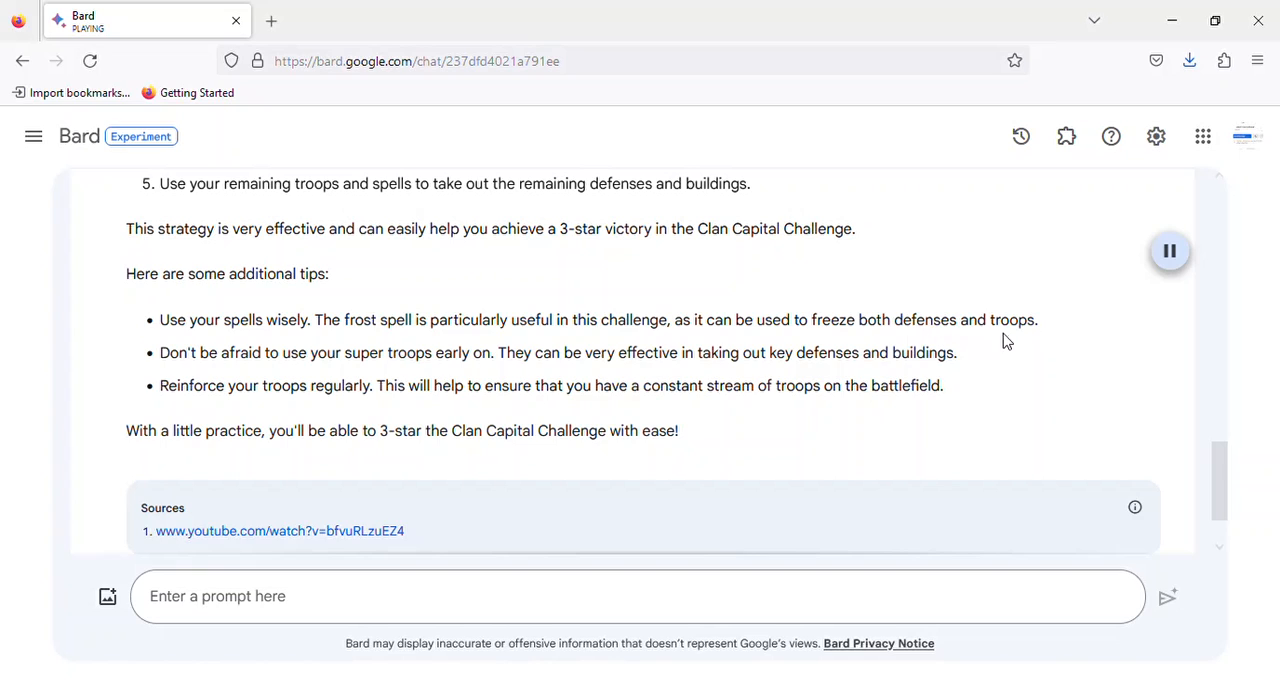
pyautogui.moveTo(211, 367)
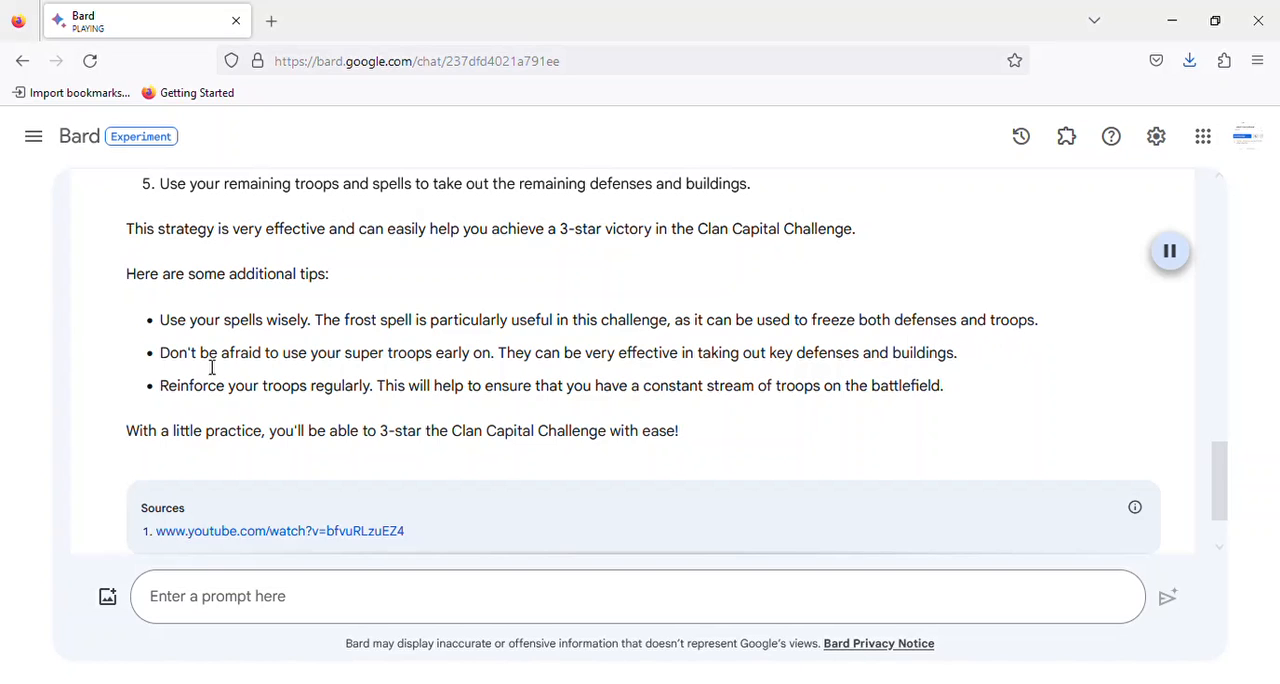
pyautogui.moveTo(470, 383)
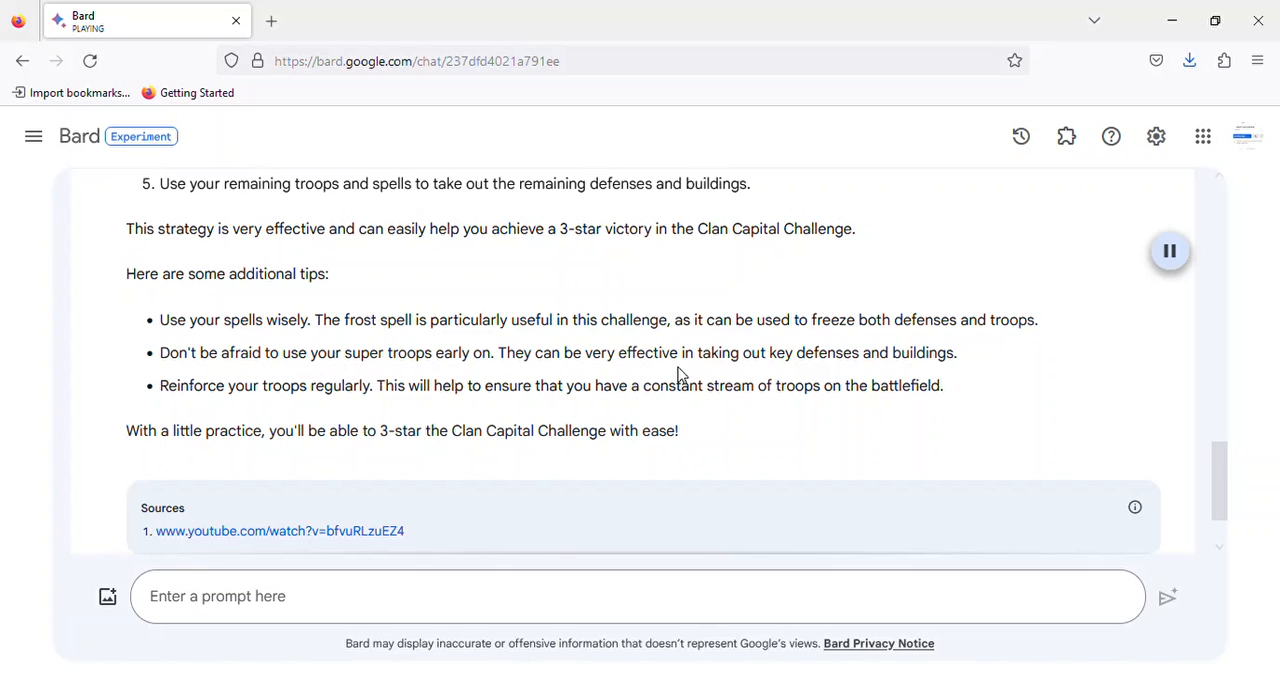
pyautogui.moveTo(945, 375)
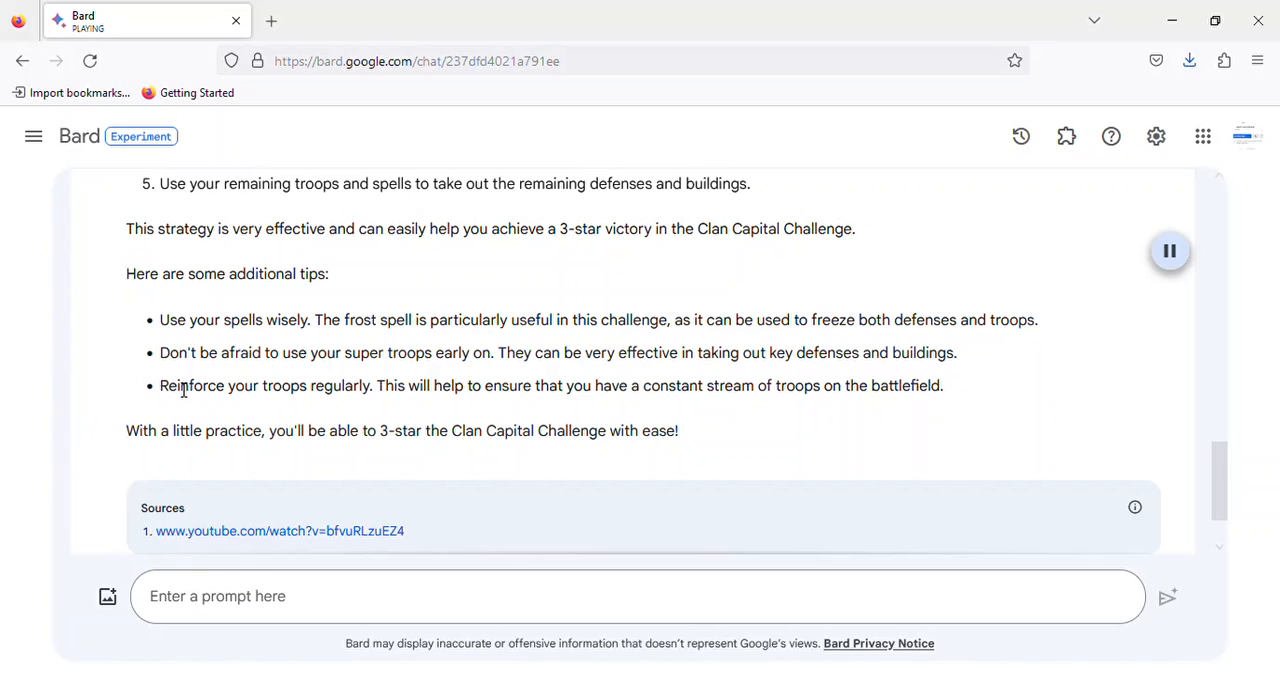
pyautogui.moveTo(423, 405)
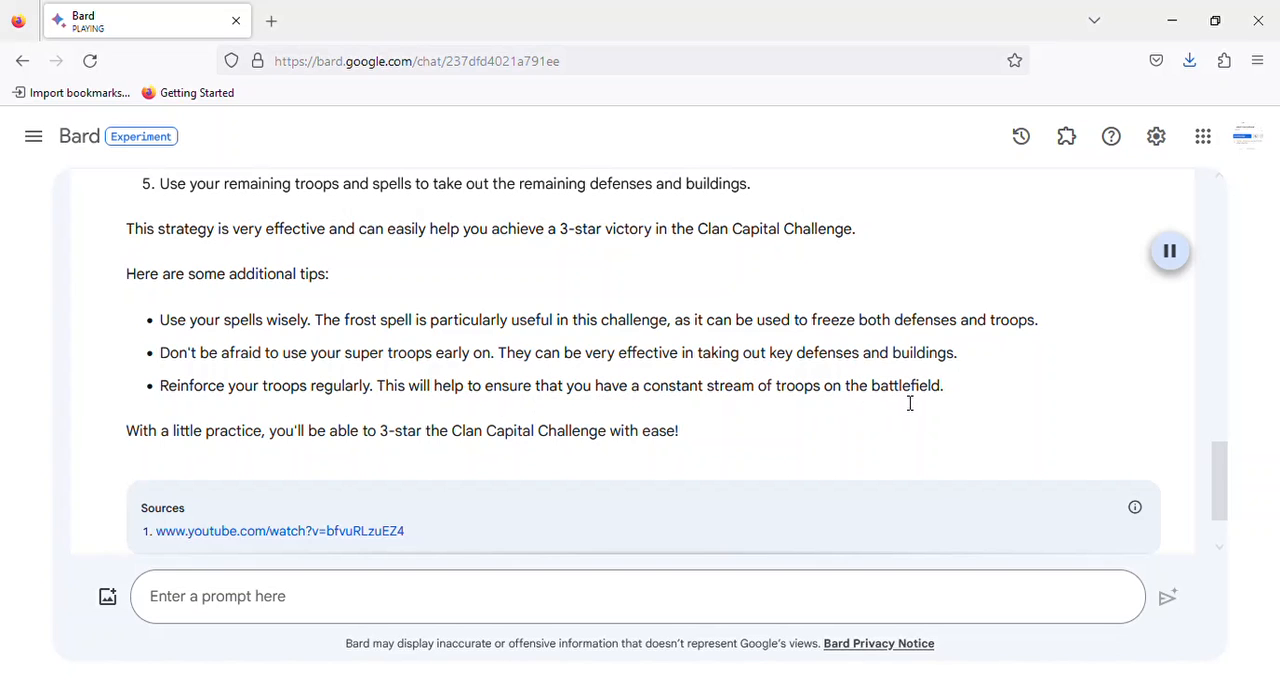
pyautogui.moveTo(198, 424)
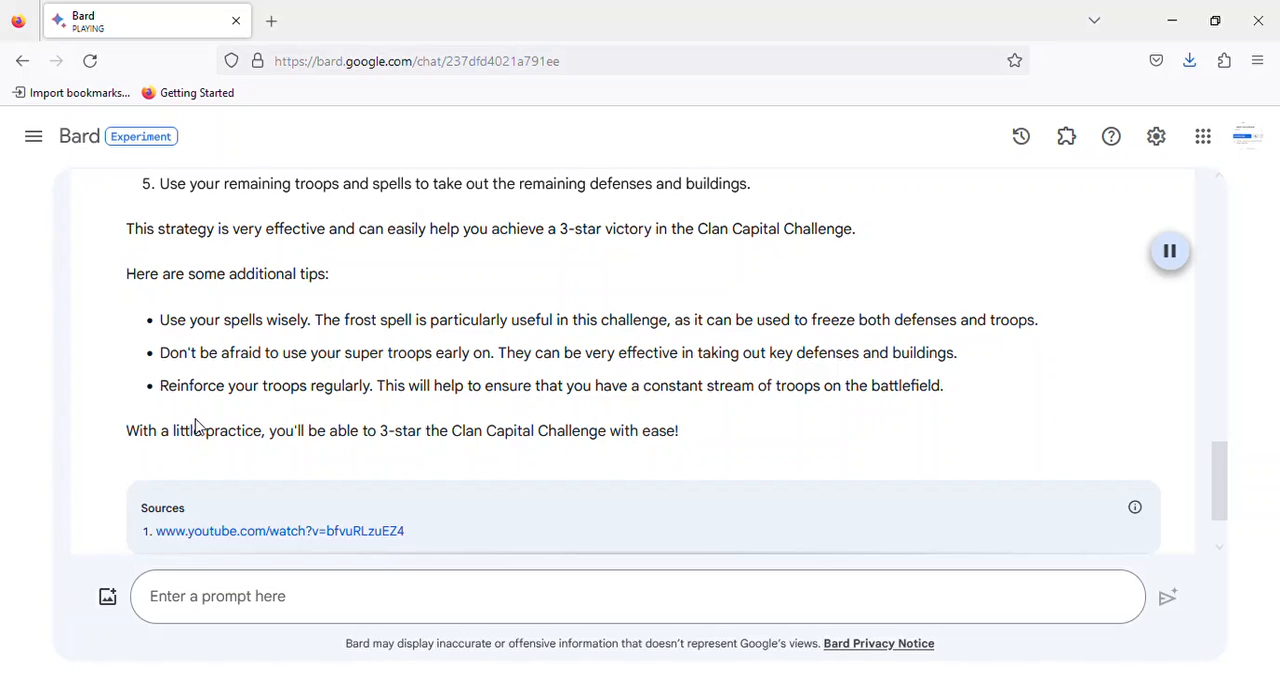
pyautogui.moveTo(406, 471)
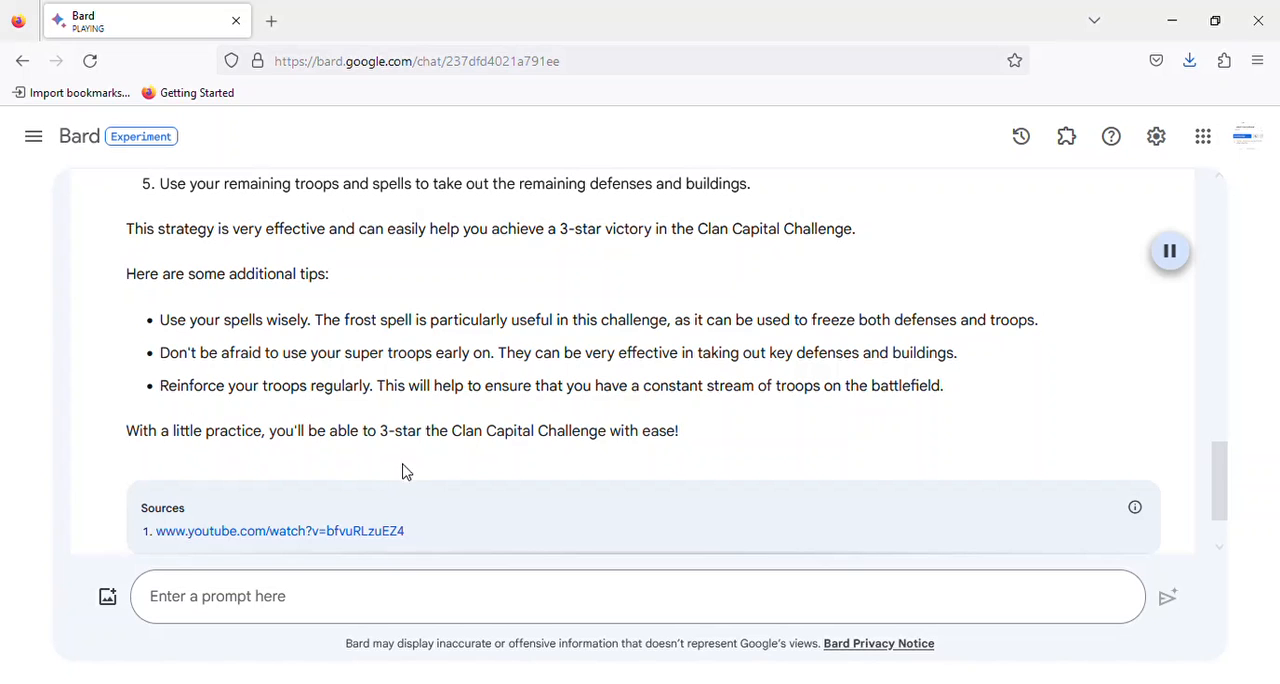
pyautogui.moveTo(798, 397)
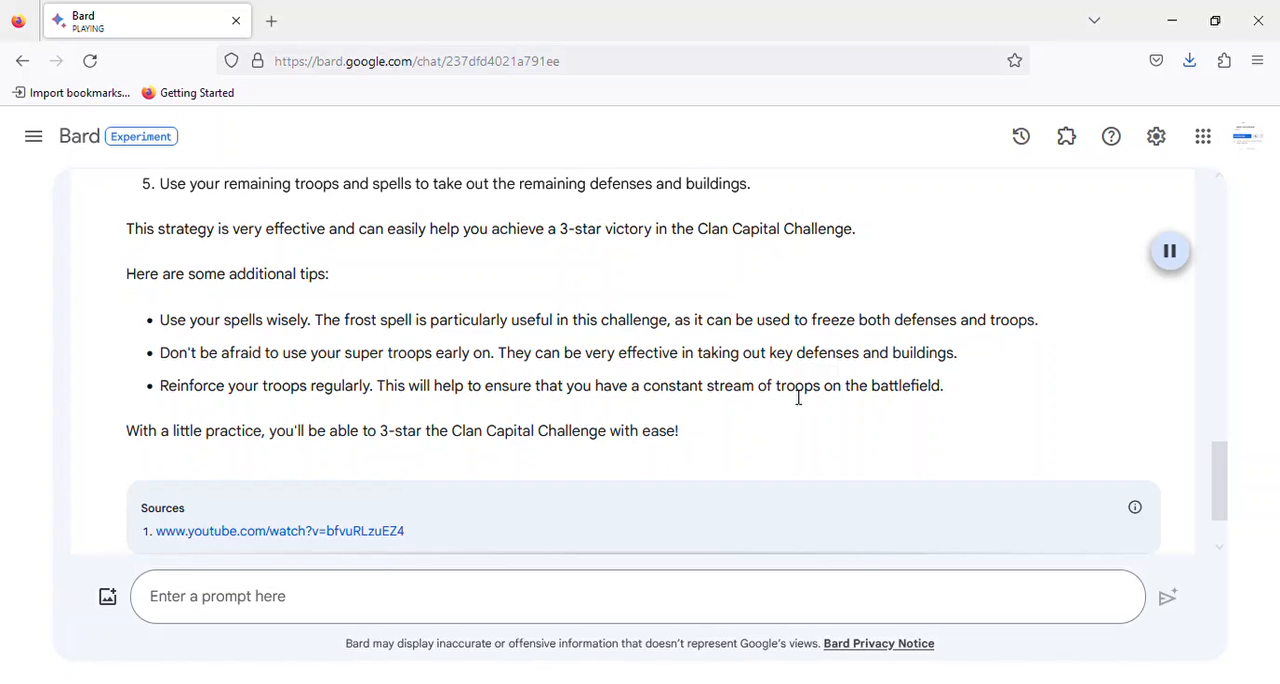